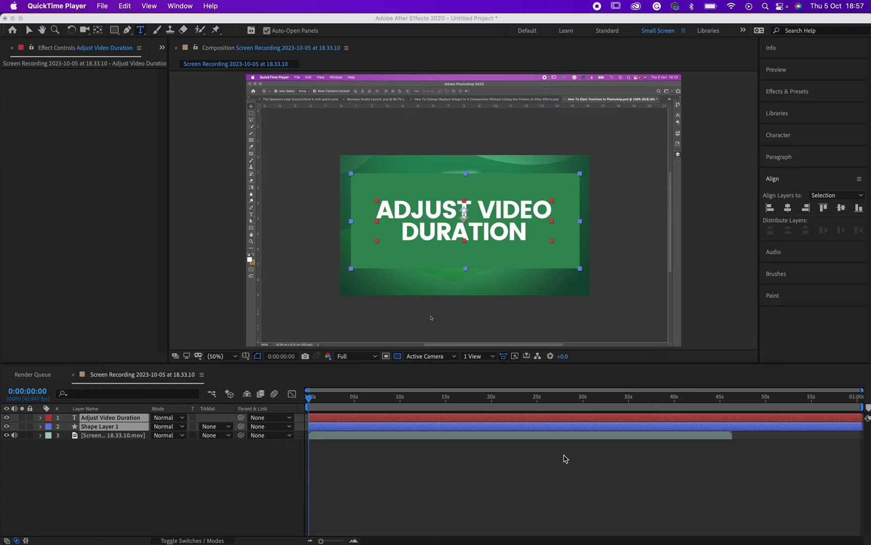
mouse_move(548, 444)
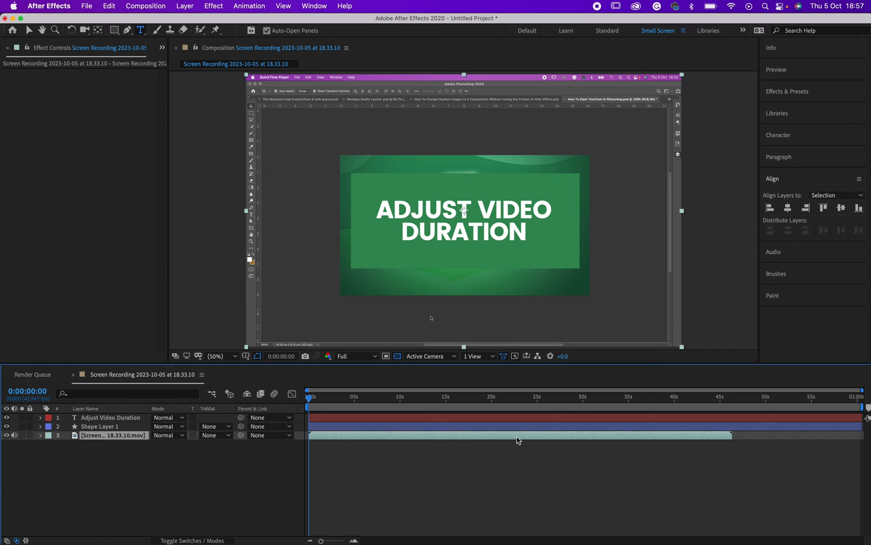
Select the screen recording layer (layer 3) in the timeline.
click(835, 195)
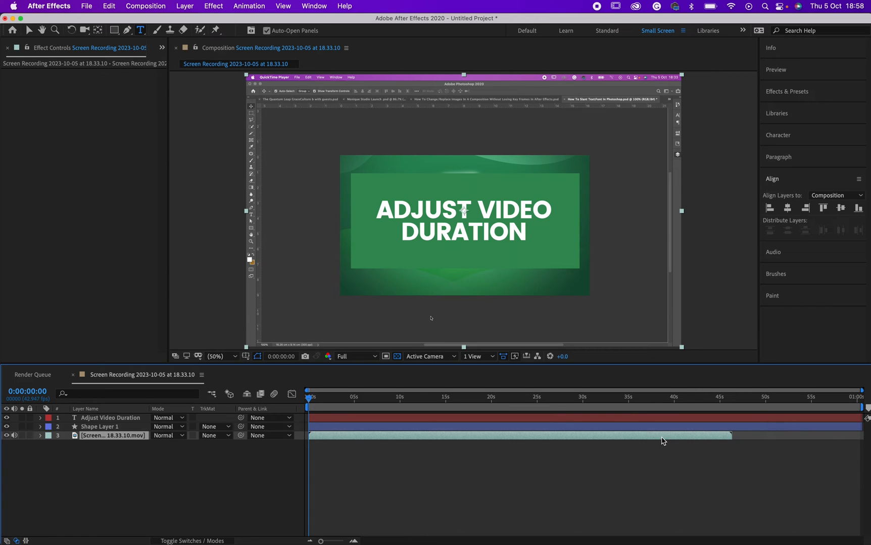
click(662, 437)
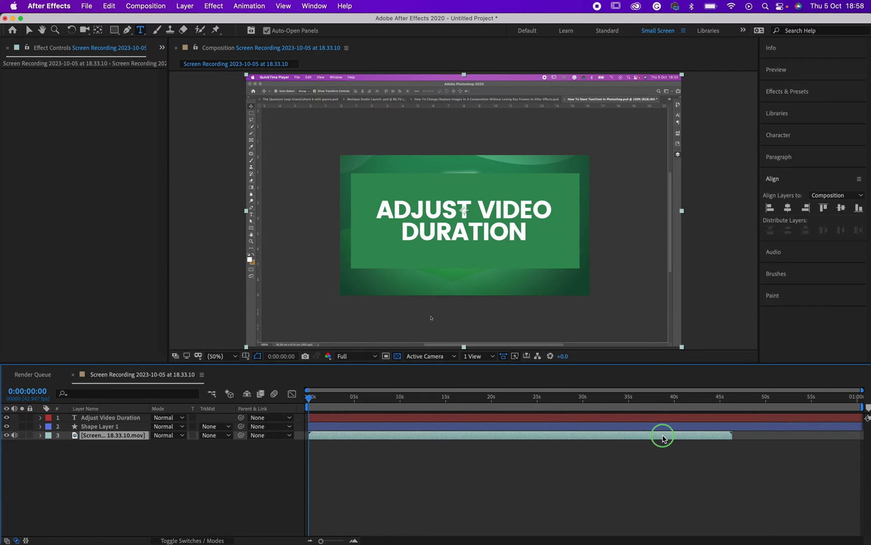
Reach Time Stretch from the layer's right-click Time submenu.
right_click(663, 436)
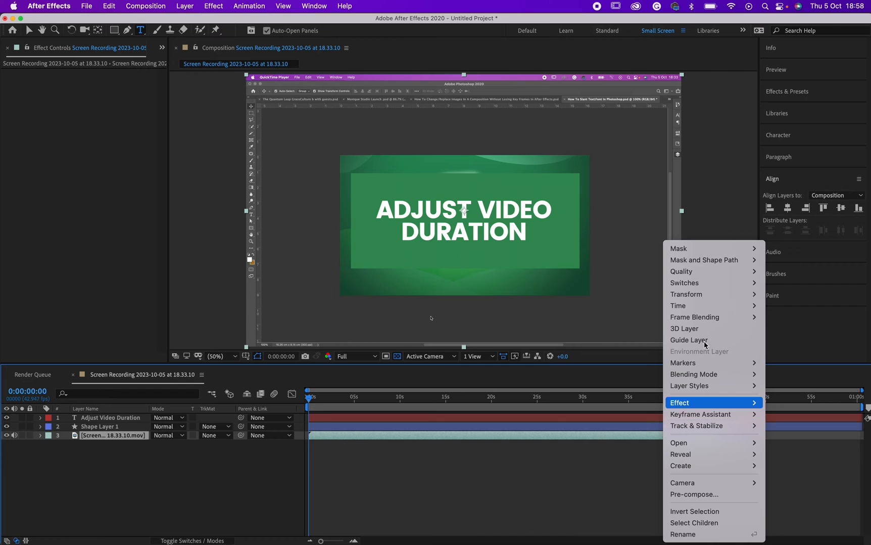
mouse_move(678, 305)
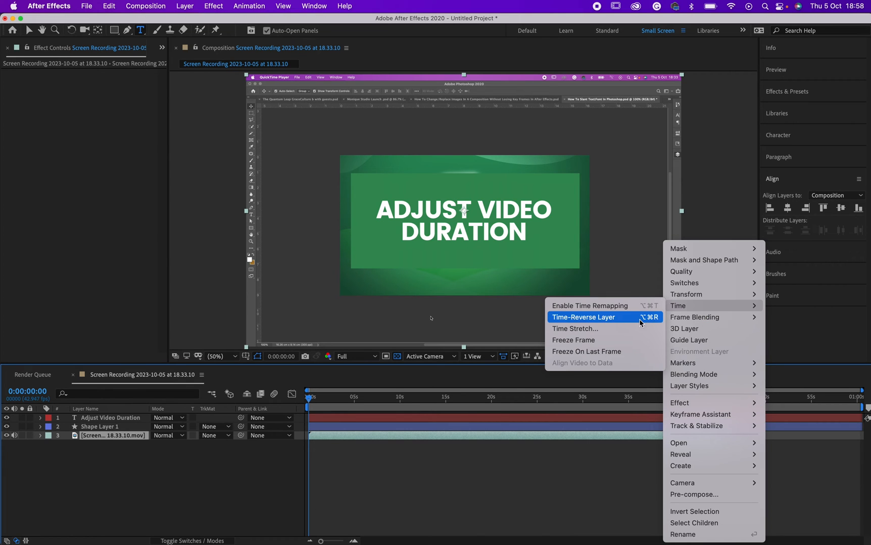
mouse_move(602, 332)
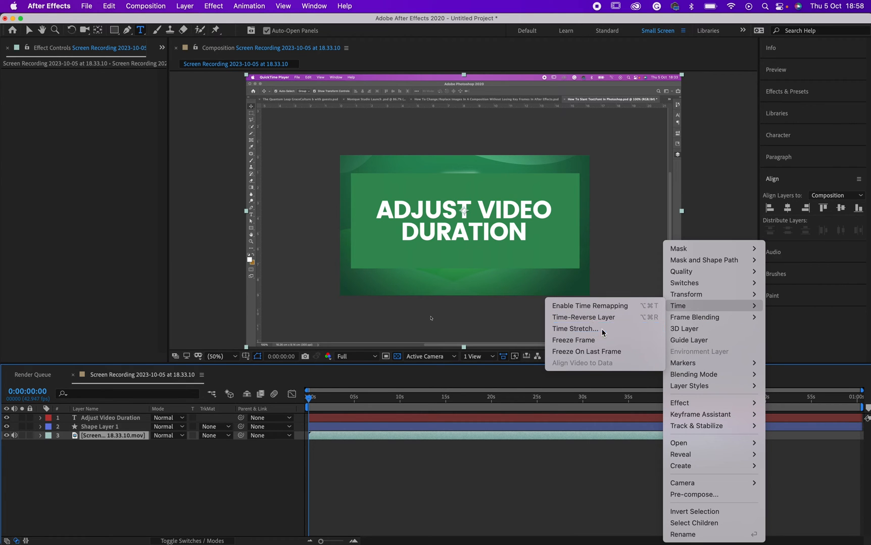
click(574, 332)
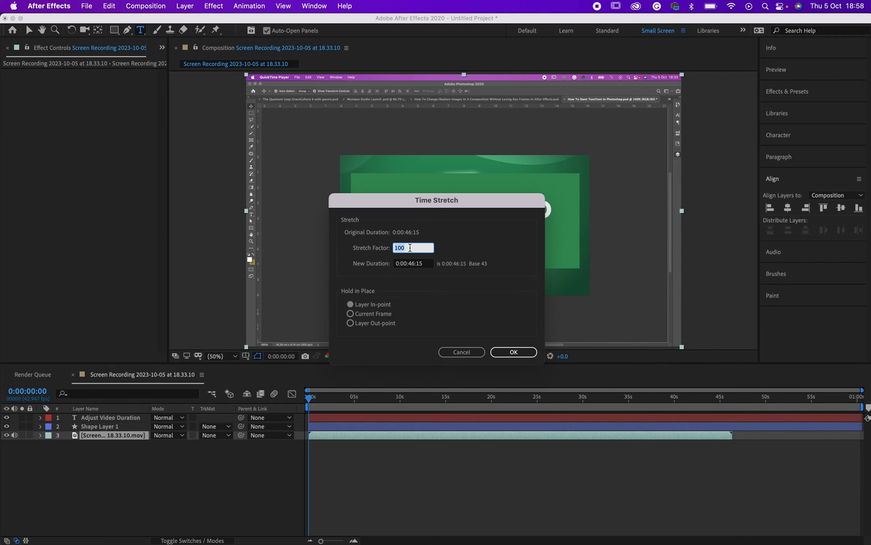
Enter a stretch factor of 132, giving a new duration of 0:01:01:08.
text(132)
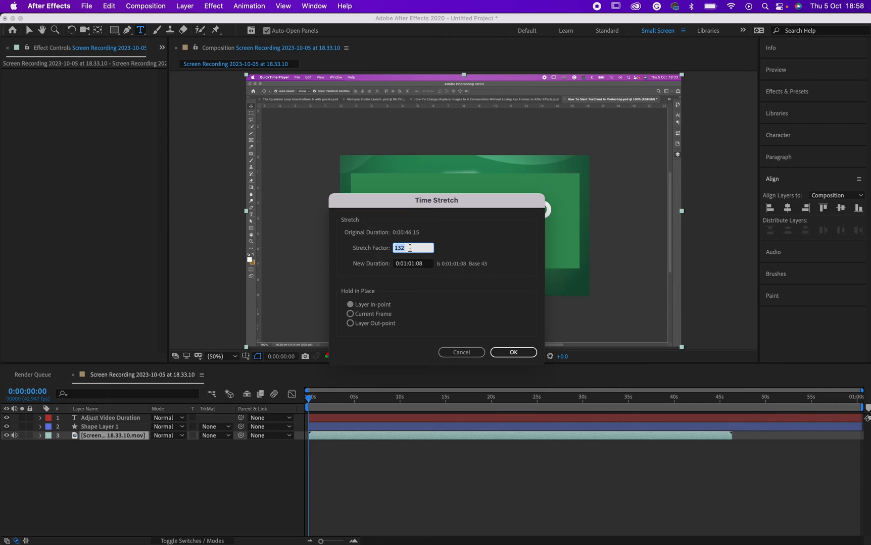
mouse_move(466, 213)
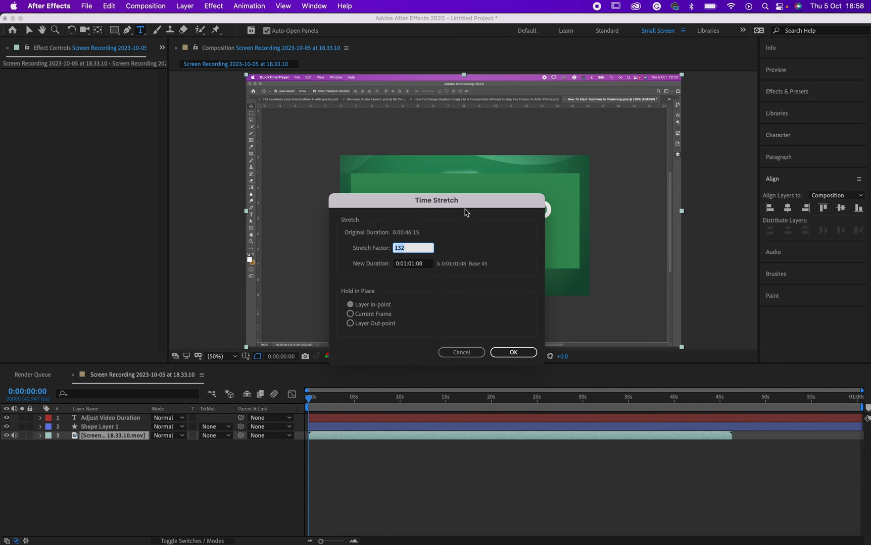
mouse_move(408, 270)
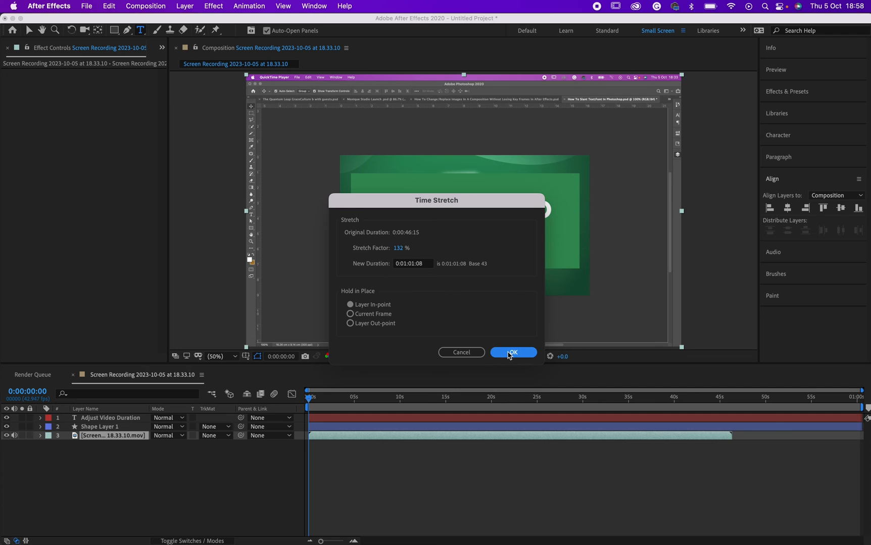
Confirm the 132% stretch so the layer spans the full composition length.
click(511, 353)
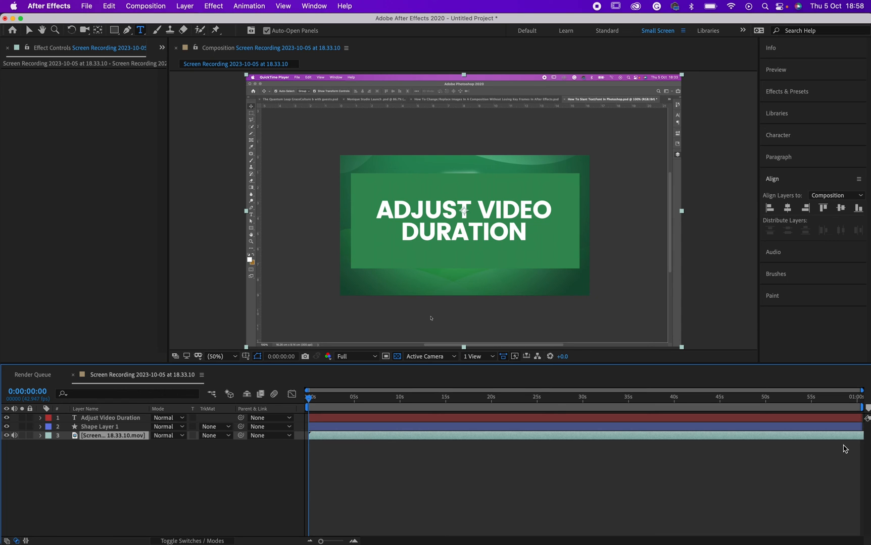
mouse_move(836, 448)
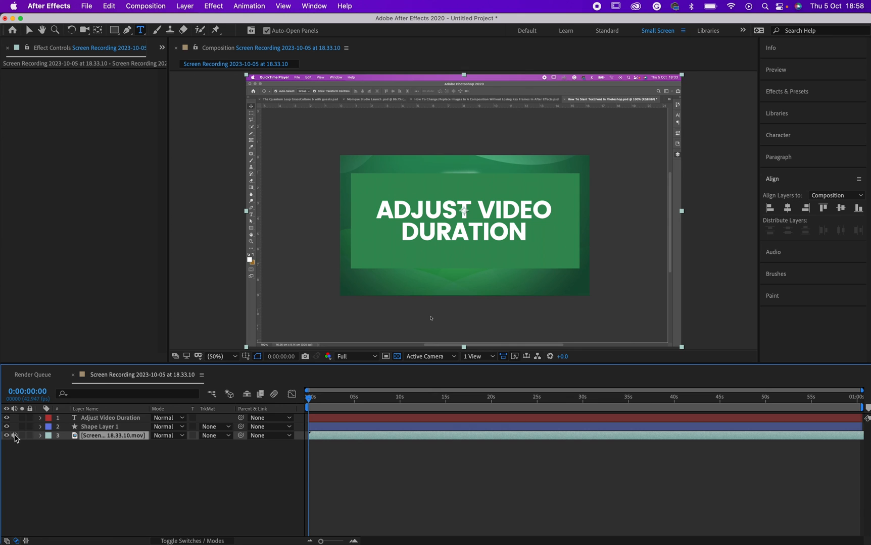
click(15, 435)
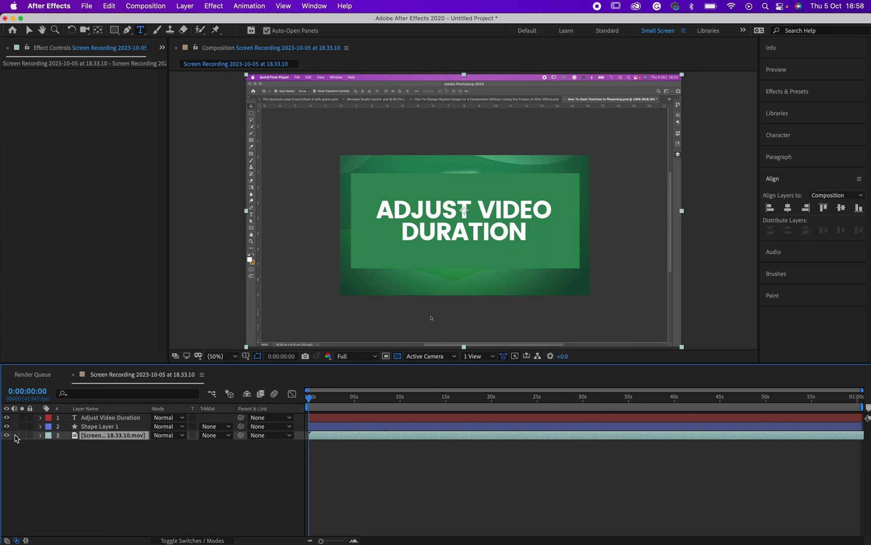
mouse_move(595, 467)
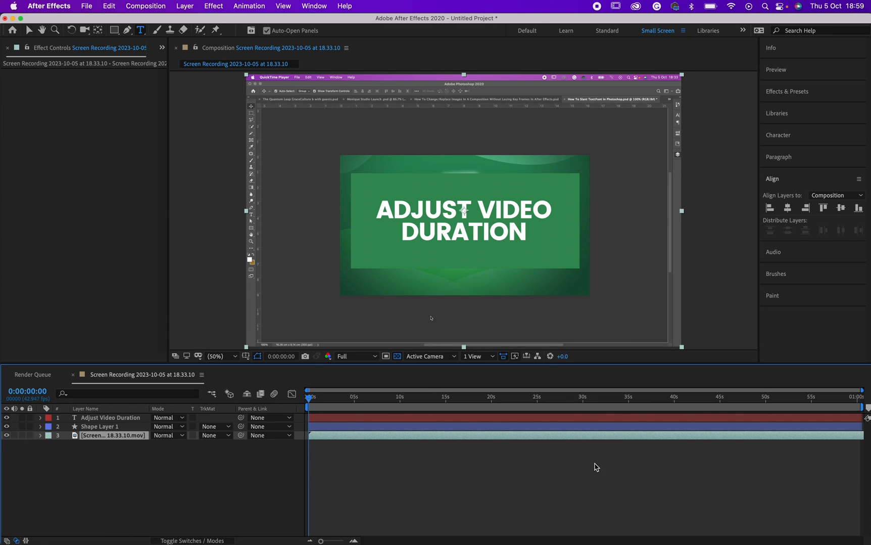
mouse_move(492, 496)
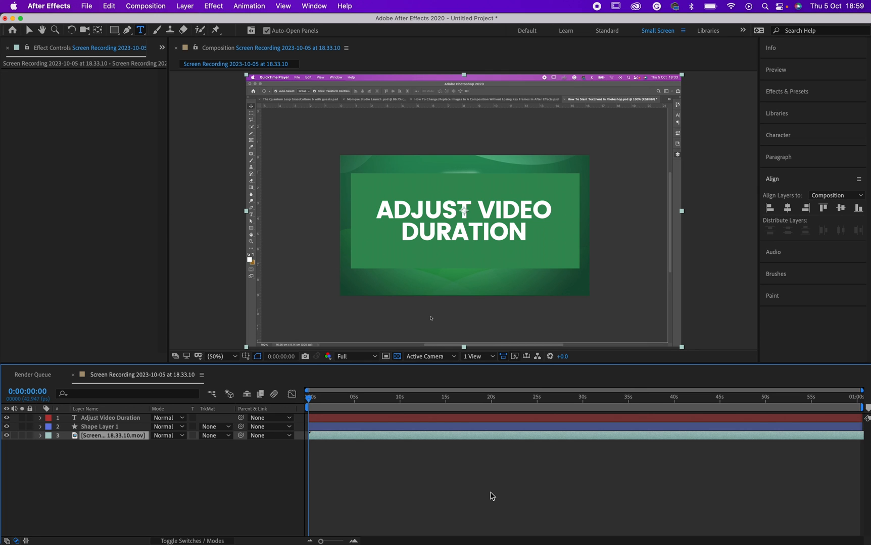